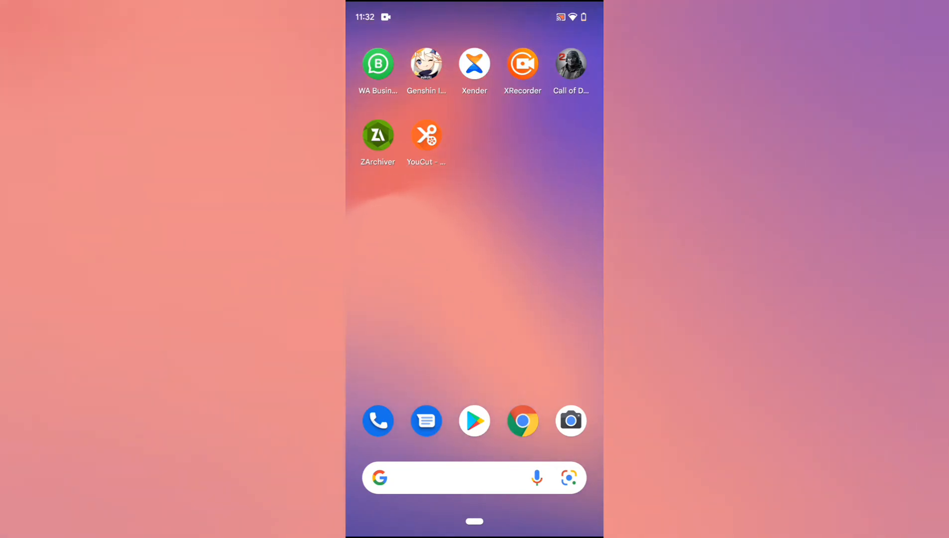
Launch WhatsApp Business and go to Settings from the three-dot menu
click(377, 63)
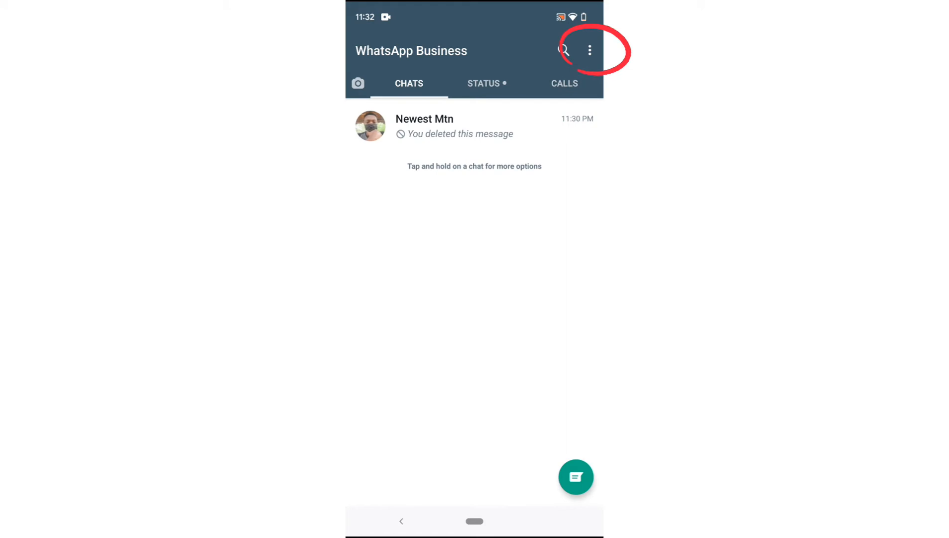
click(590, 51)
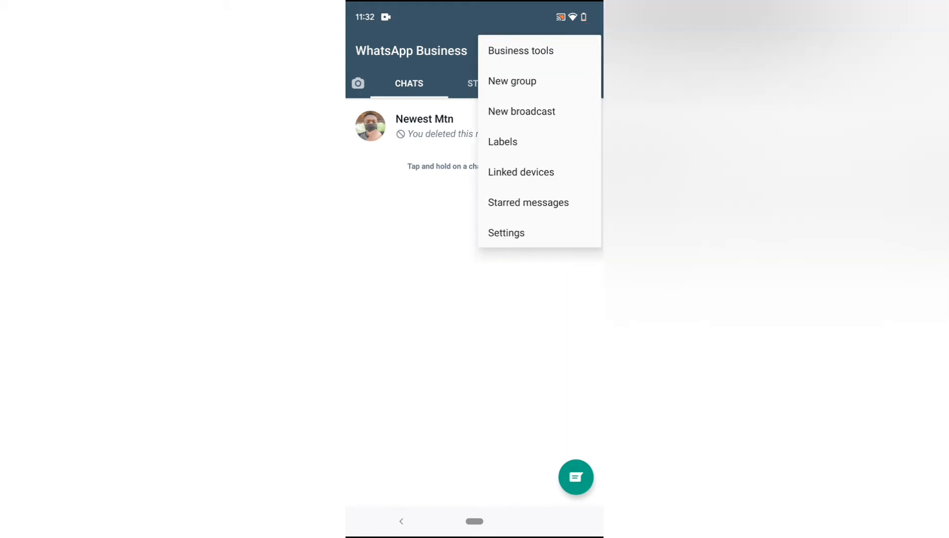
click(505, 232)
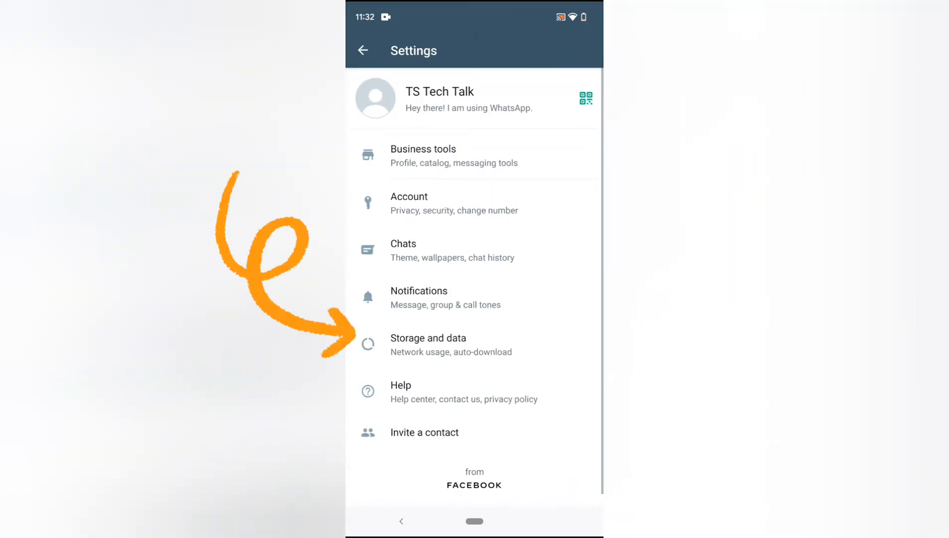
Open Storage and data and view the Photo upload quality options
click(427, 344)
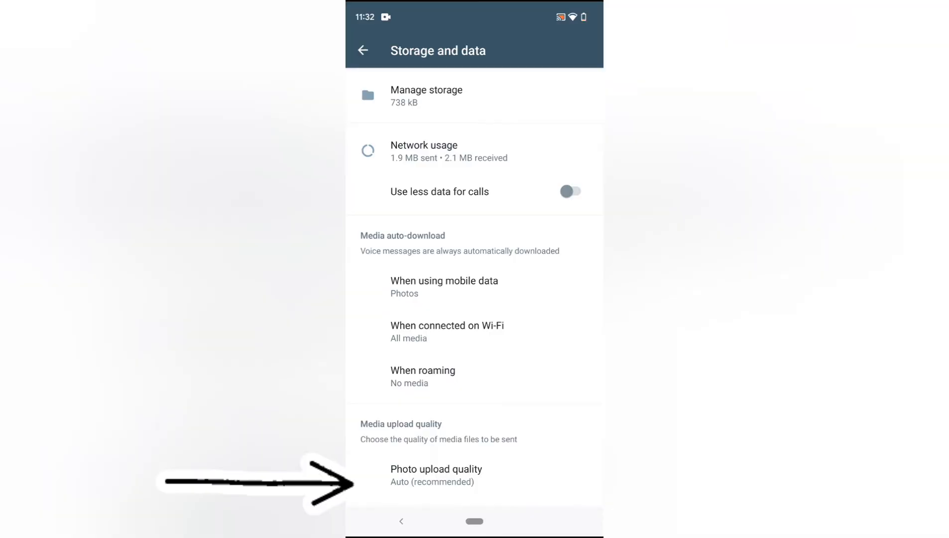
click(435, 475)
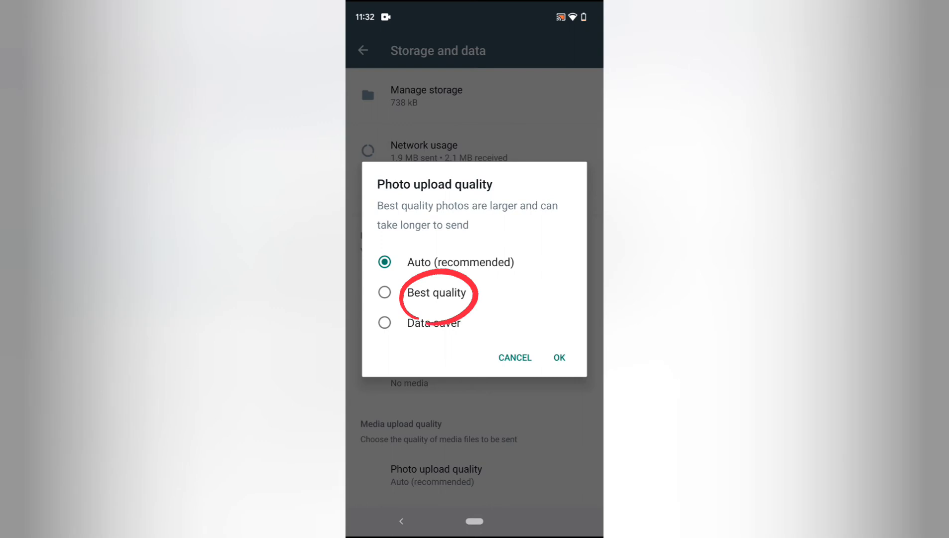
Choose Best quality for photo uploads, confirm with OK, and go back to Chats
click(385, 292)
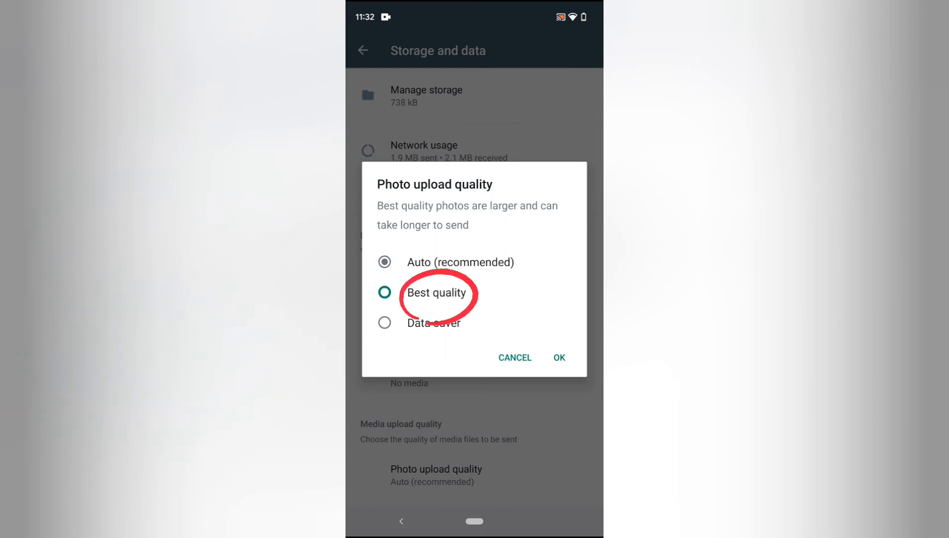
click(384, 293)
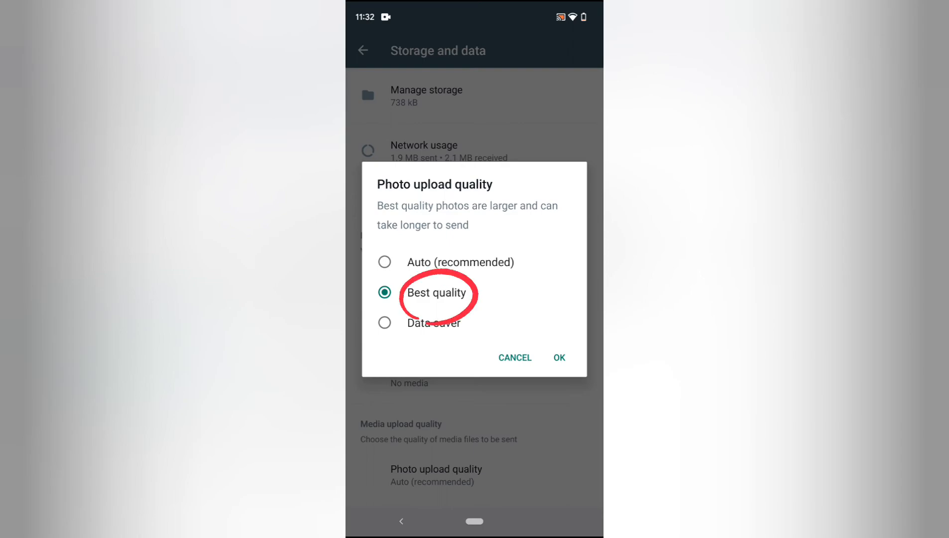
click(557, 356)
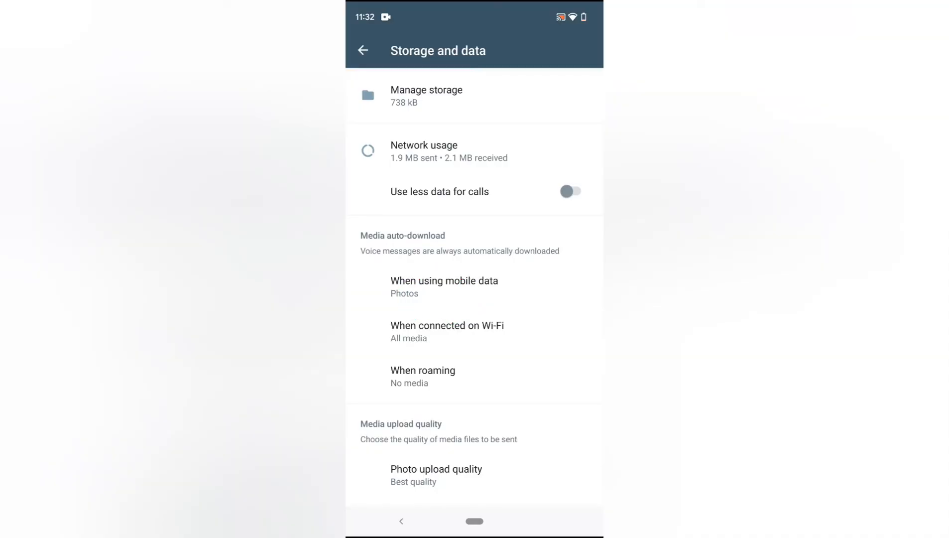
click(363, 51)
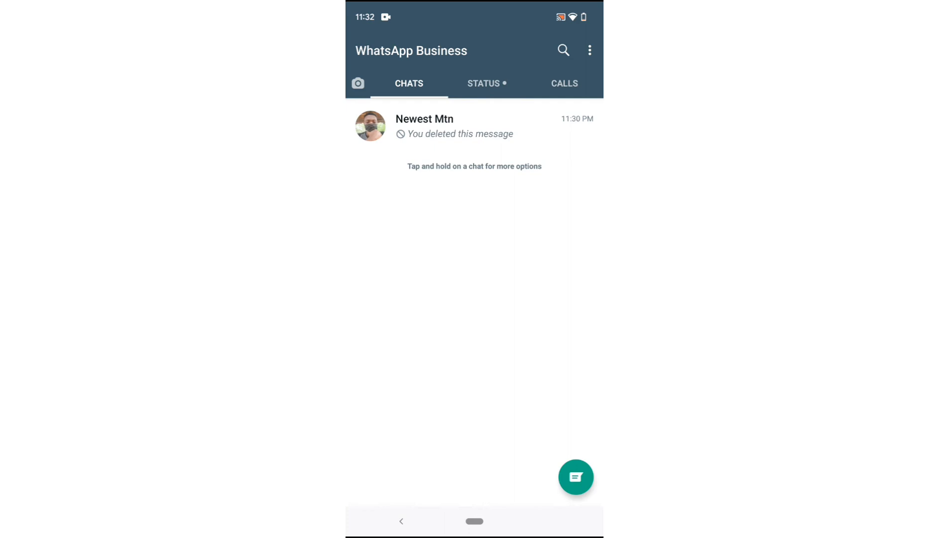